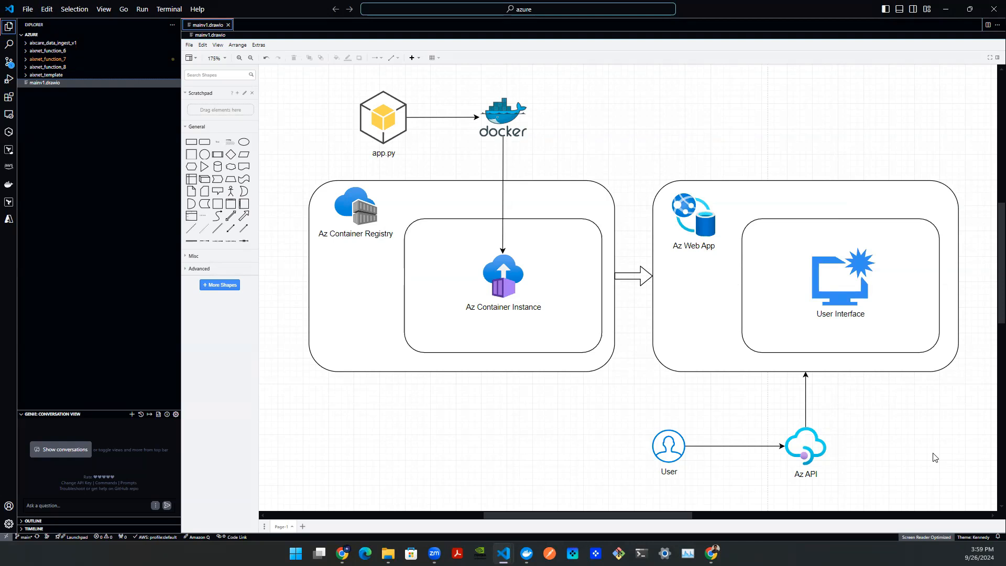
{"action": "left_click", "coordinate": [358, 359]}
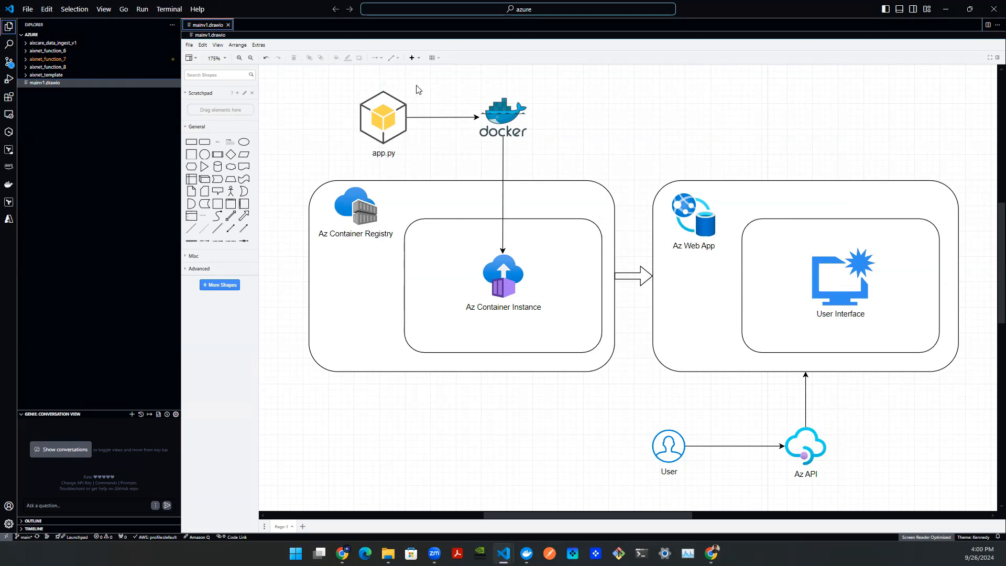
{"action": "mouse_move", "coordinate": [404, 104]}
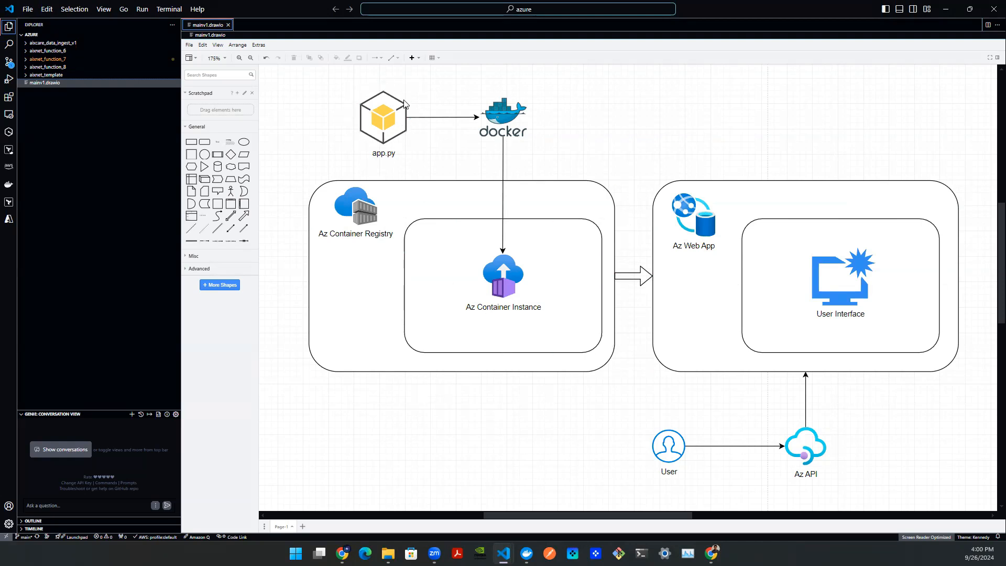
{"action": "mouse_move", "coordinate": [399, 117]}
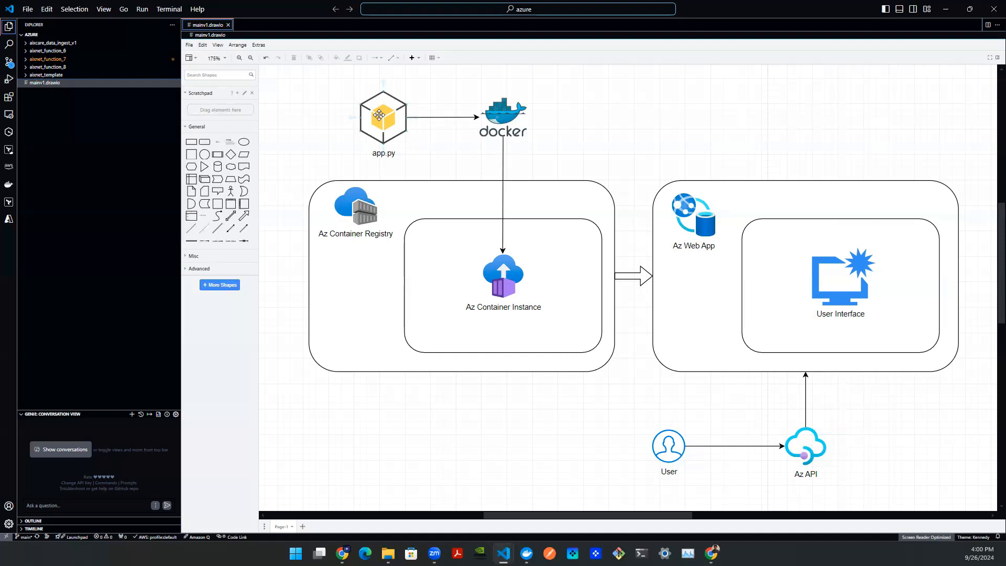
{"action": "left_click", "coordinate": [495, 151]}
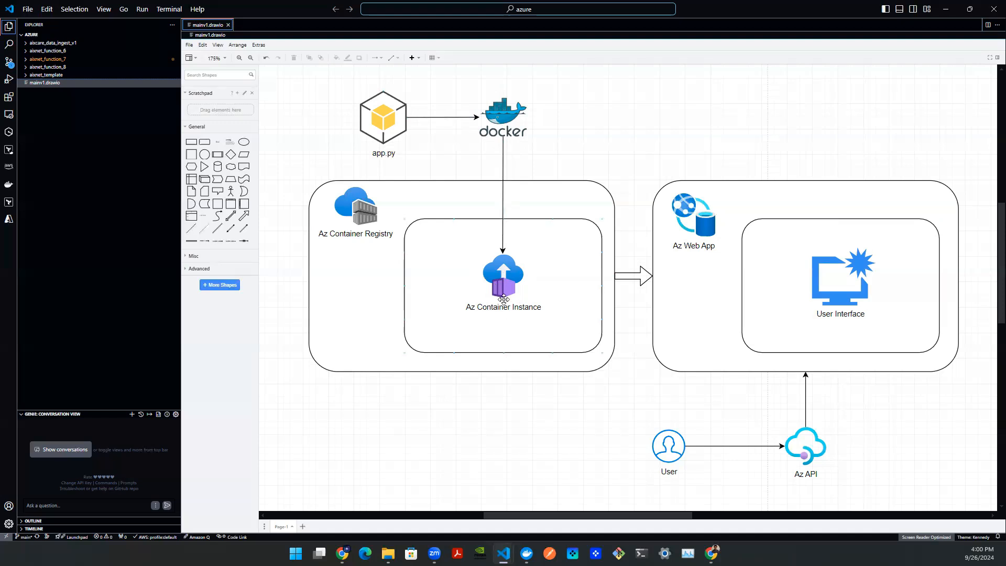
{"action": "mouse_move", "coordinate": [514, 279]}
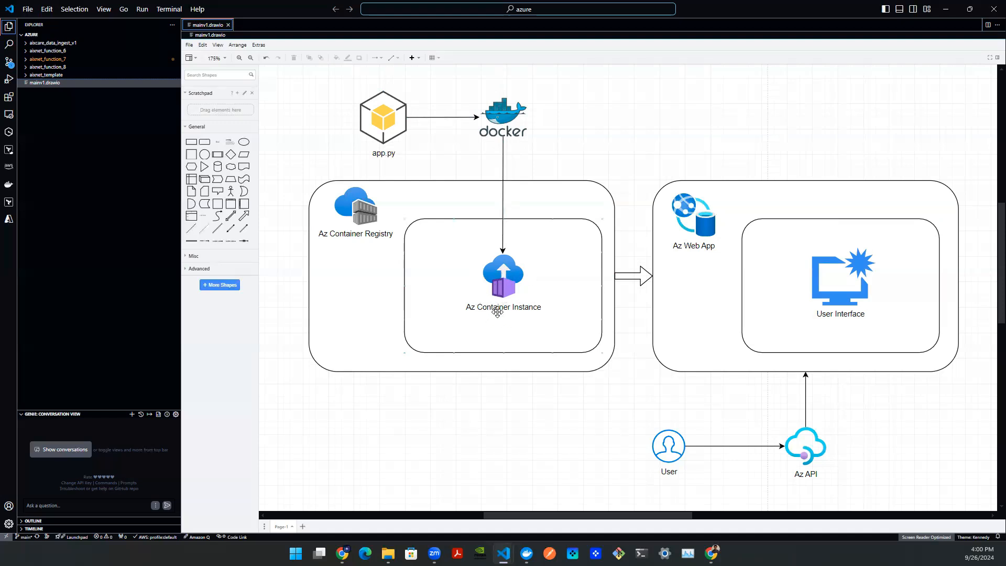
{"action": "mouse_move", "coordinate": [345, 198]}
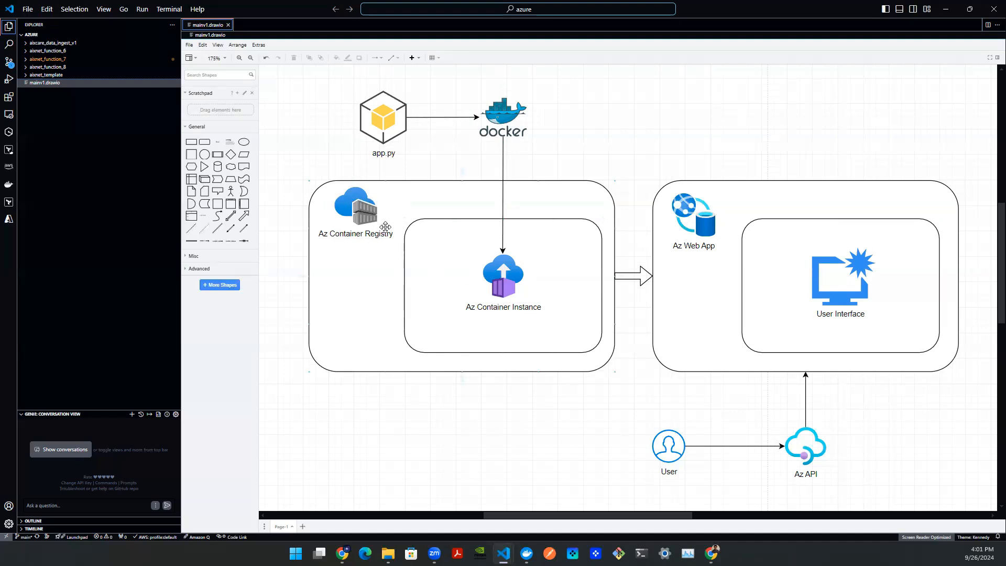
{"action": "mouse_move", "coordinate": [513, 290]}
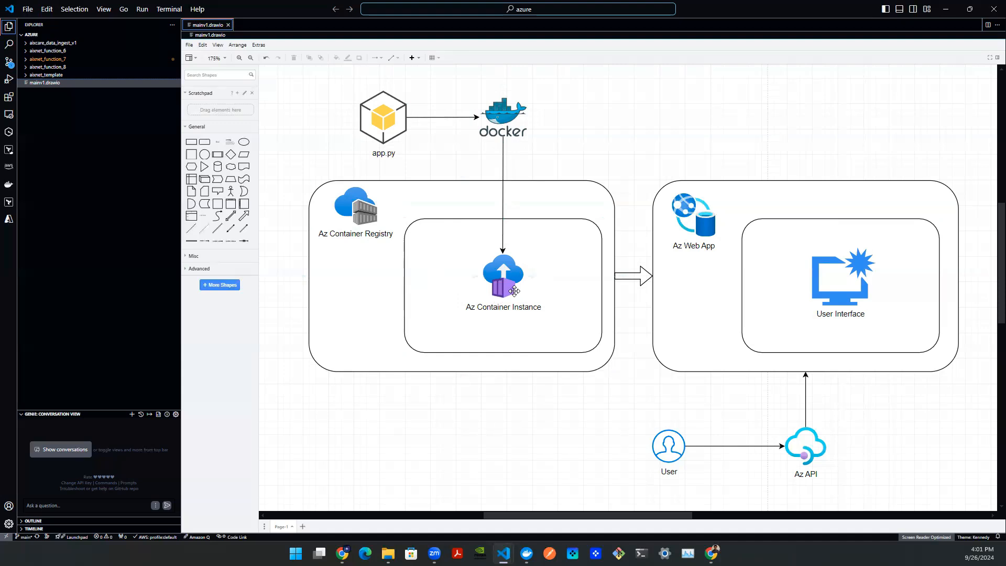
{"action": "mouse_move", "coordinate": [527, 178]}
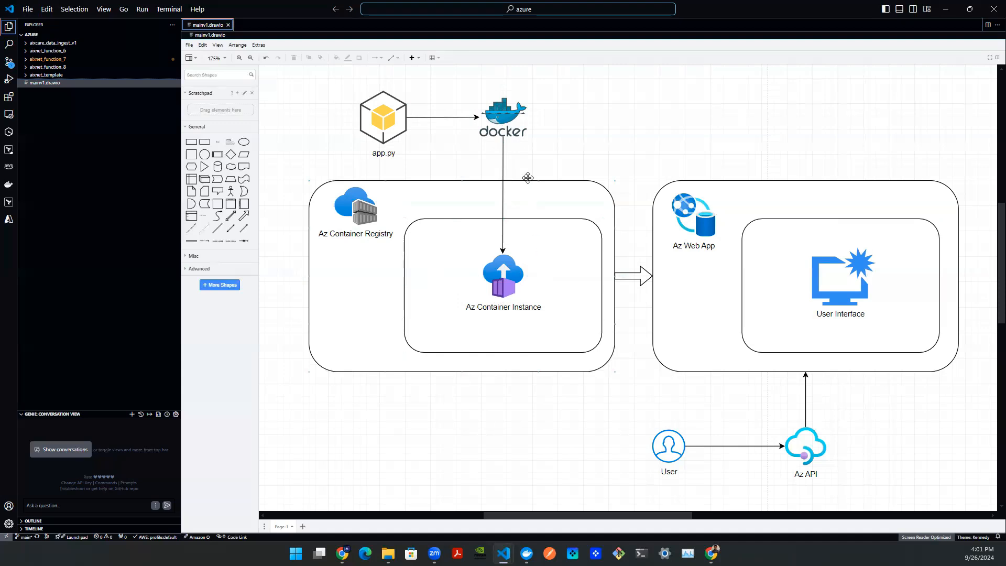
{"action": "mouse_move", "coordinate": [508, 292]}
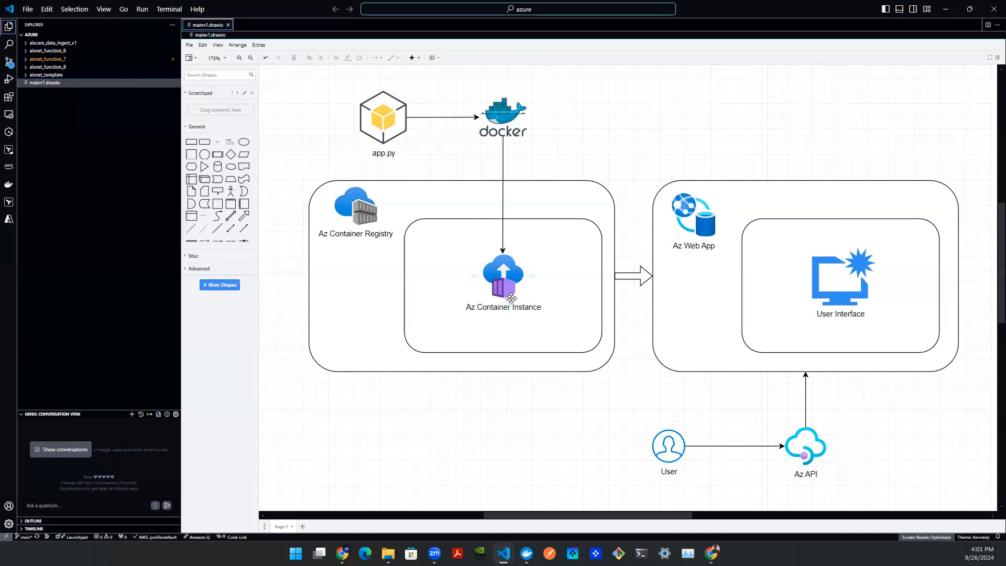
{"action": "mouse_move", "coordinate": [520, 310]}
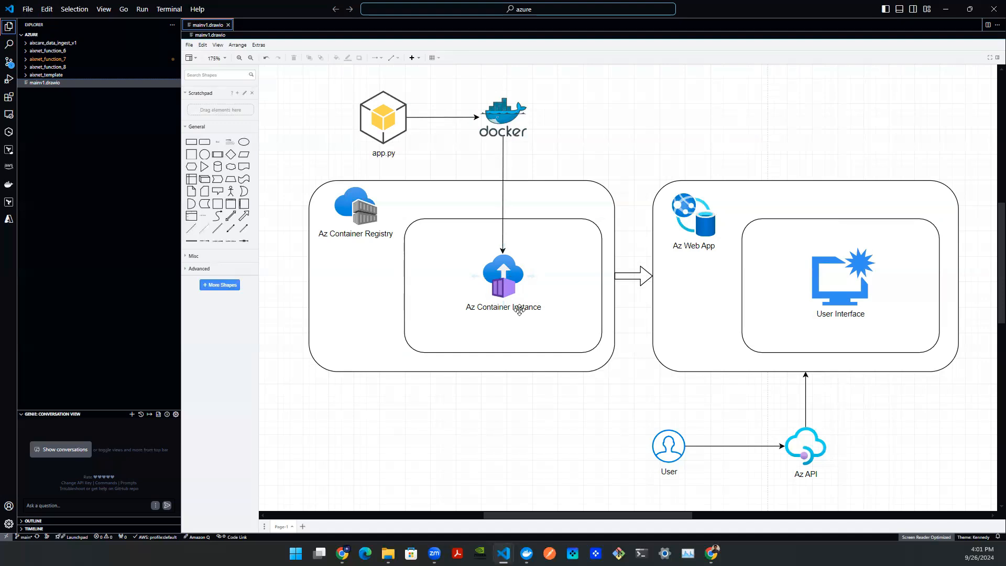
{"action": "mouse_move", "coordinate": [691, 258]}
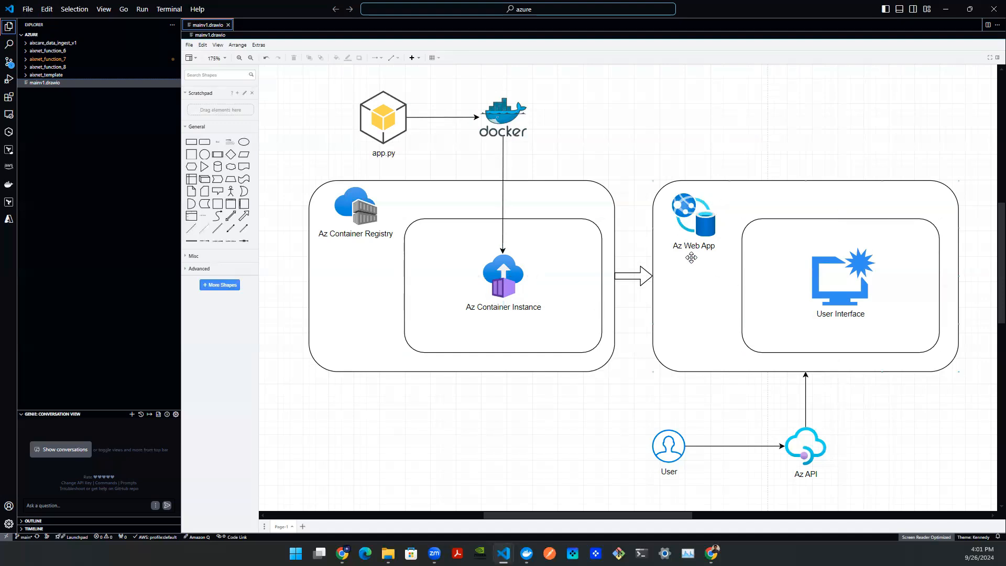
{"action": "mouse_move", "coordinate": [667, 233]}
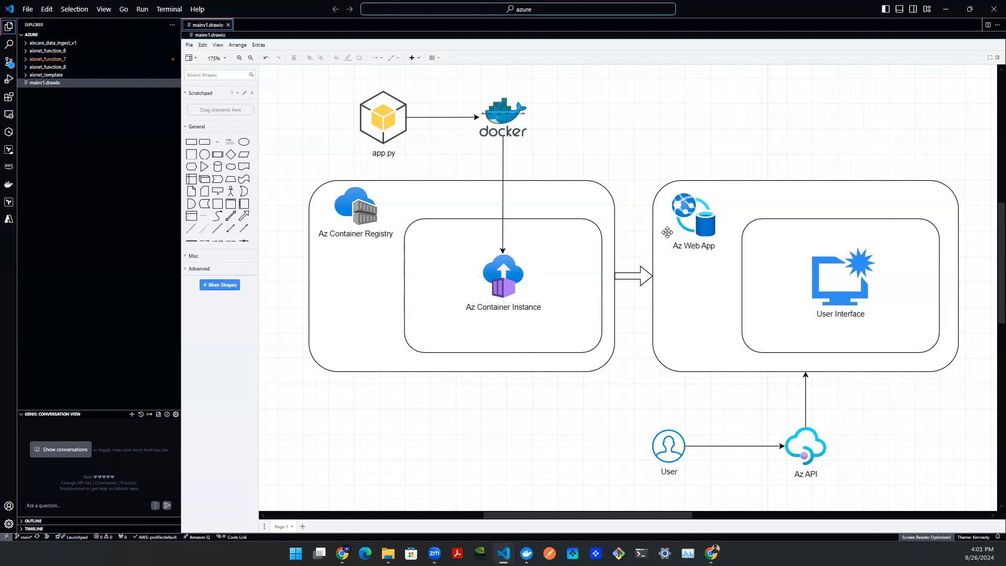
{"action": "mouse_move", "coordinate": [695, 226]}
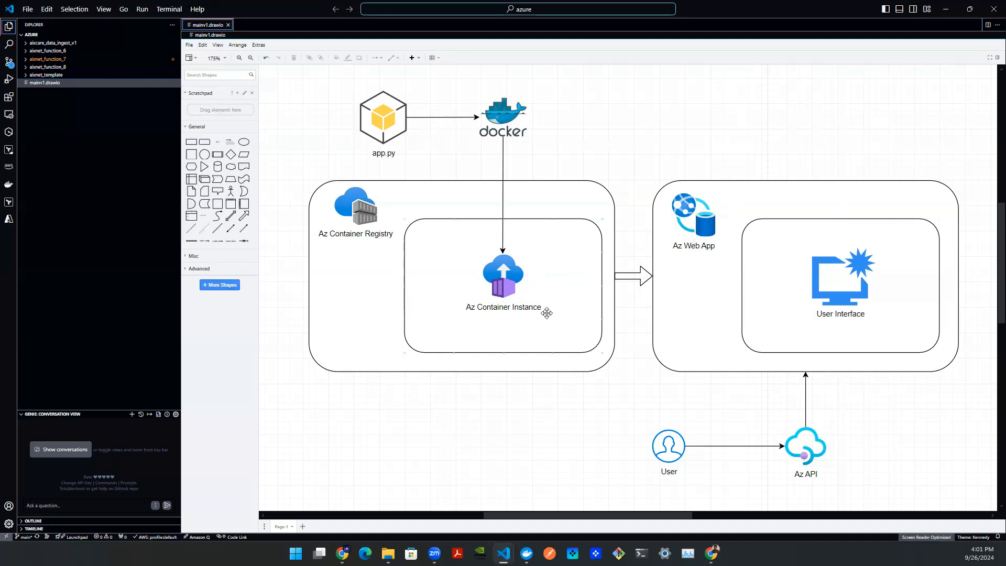
{"action": "mouse_move", "coordinate": [800, 325]}
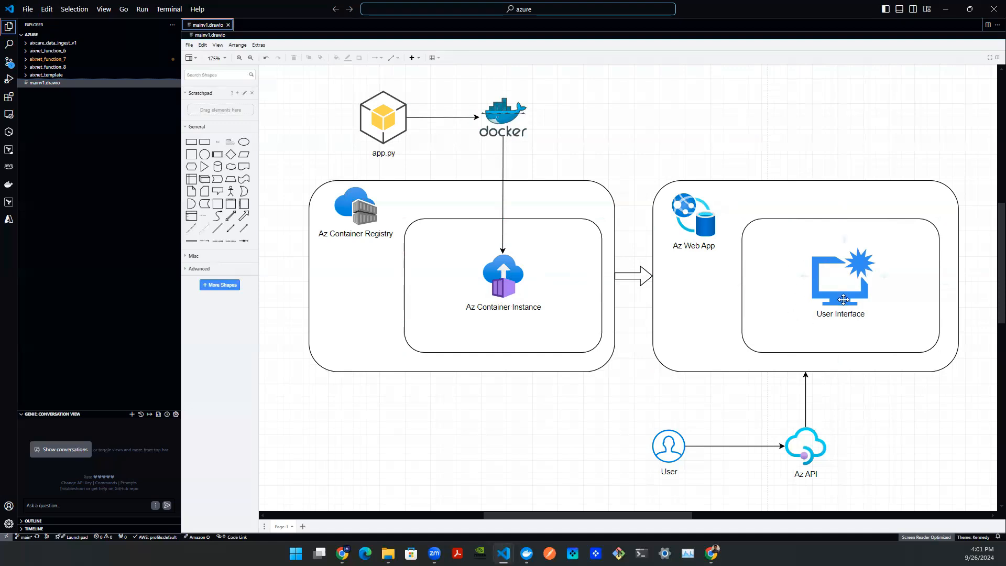
{"action": "mouse_move", "coordinate": [804, 431]}
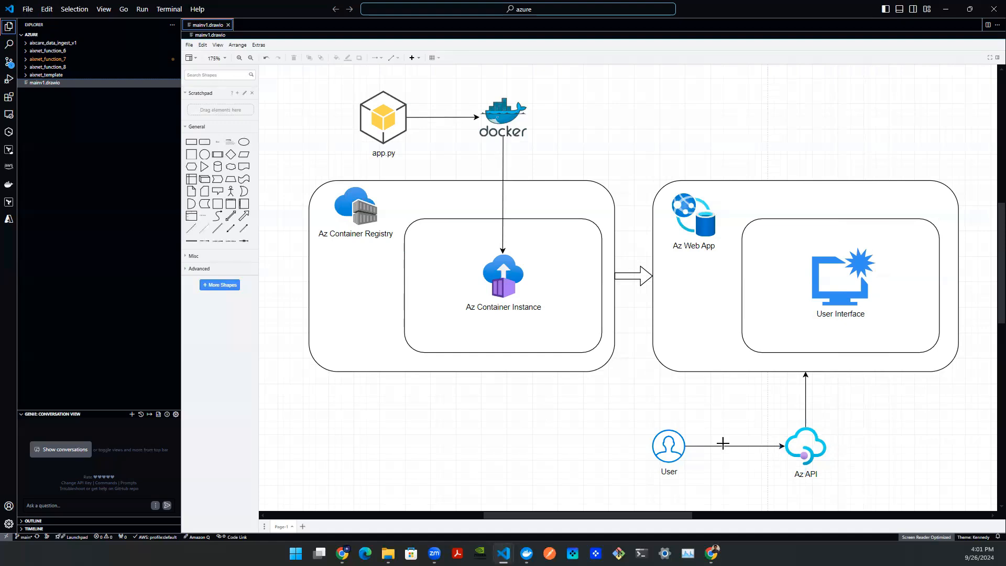
{"action": "mouse_move", "coordinate": [821, 438]}
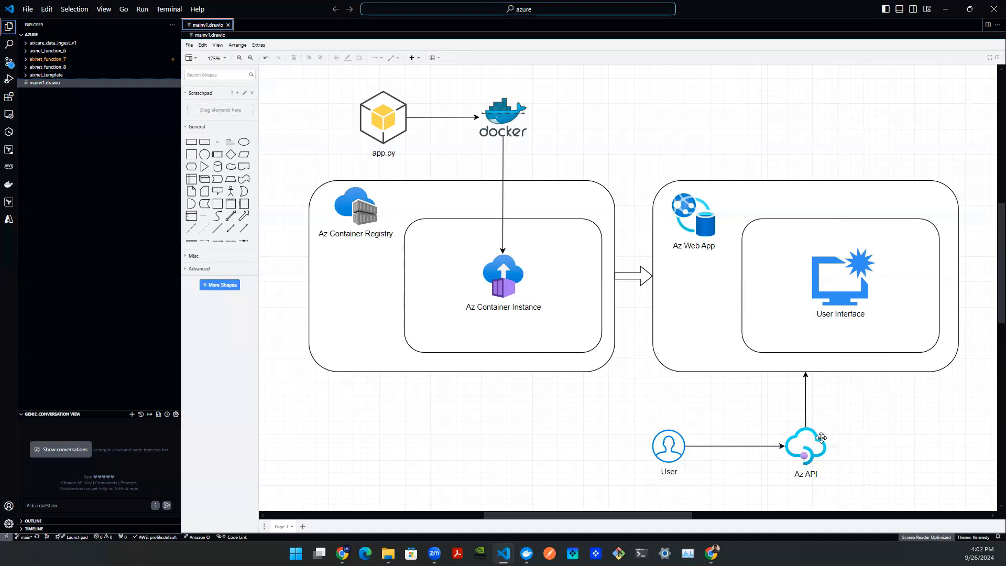